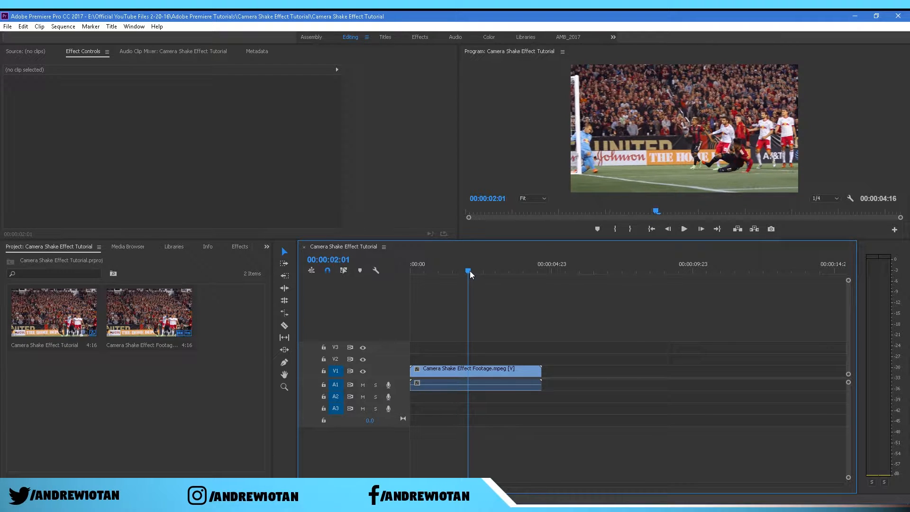
# Remove the clip's audio and mark the shake moments near two and three seconds on the timeline.
pyautogui.click(328, 259)
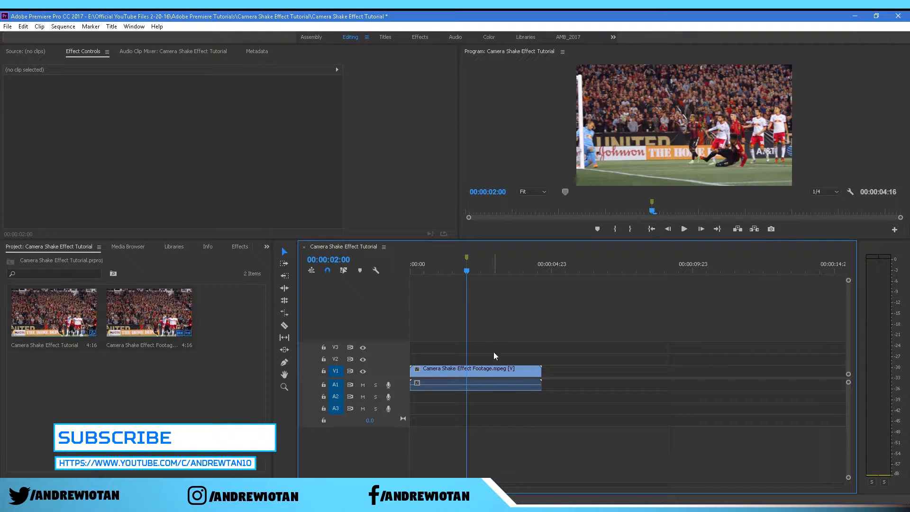
pyautogui.click(475, 384)
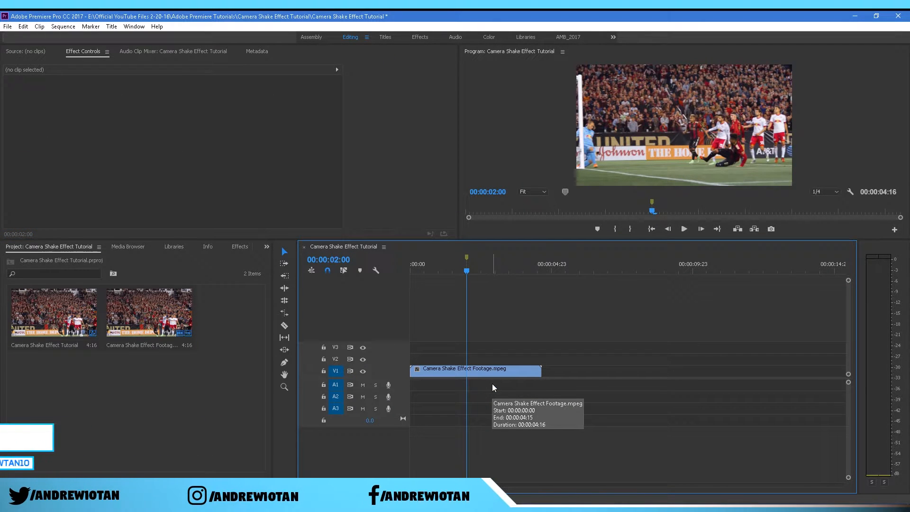
pyautogui.moveTo(488, 302)
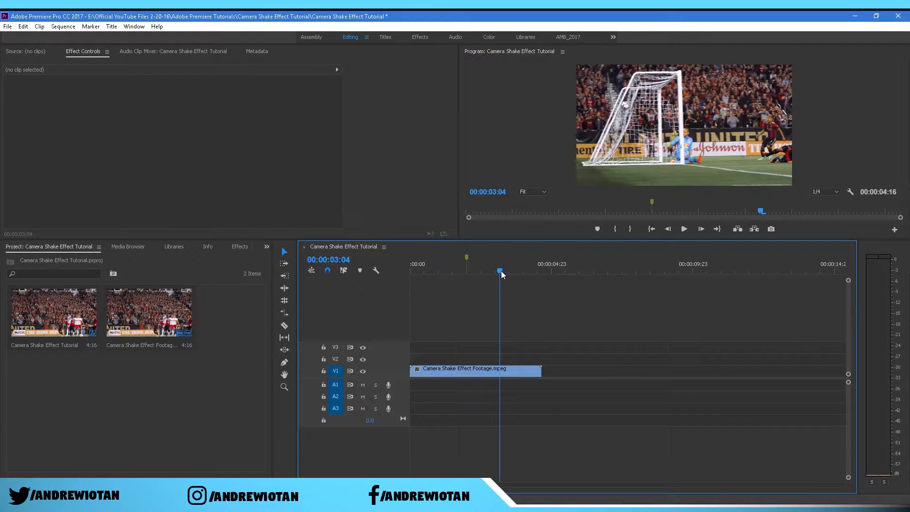
pyautogui.click(503, 272)
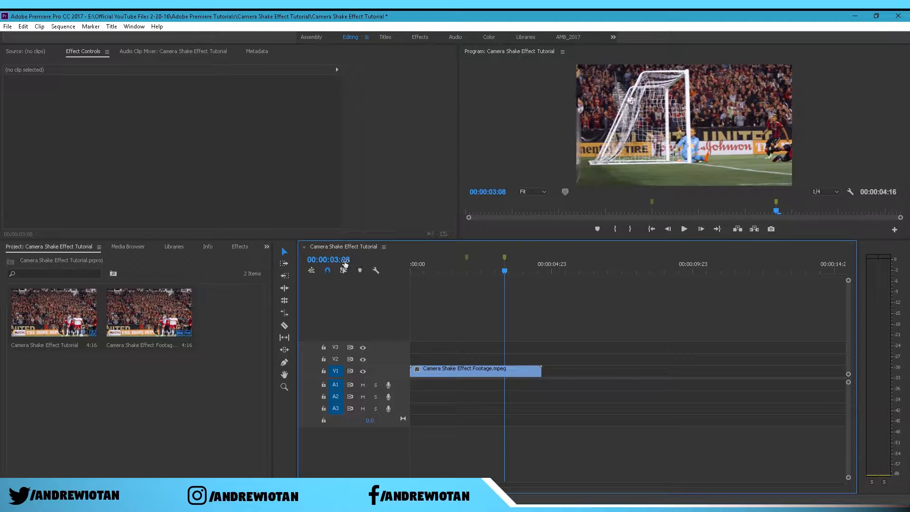
pyautogui.click(329, 259)
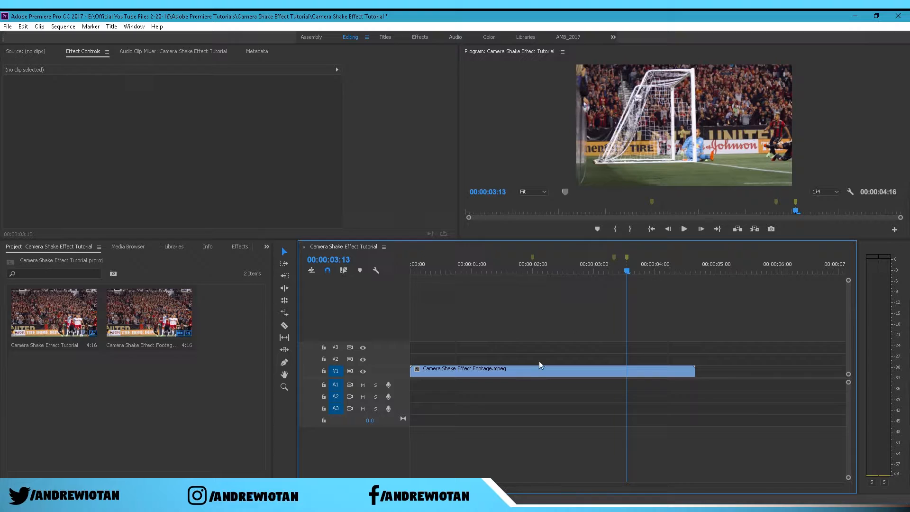
# Scale the selected footage clip up to 120 in Effect Controls Motion.
pyautogui.click(552, 371)
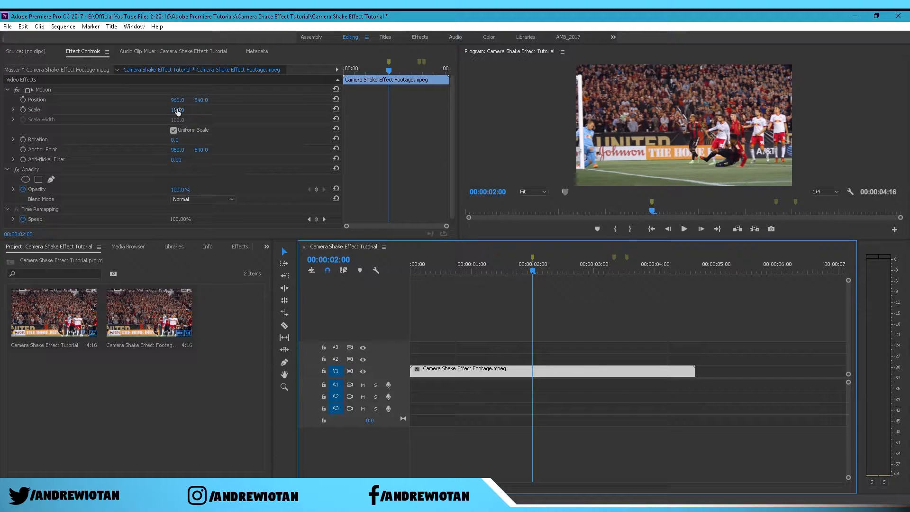
pyautogui.write('12')
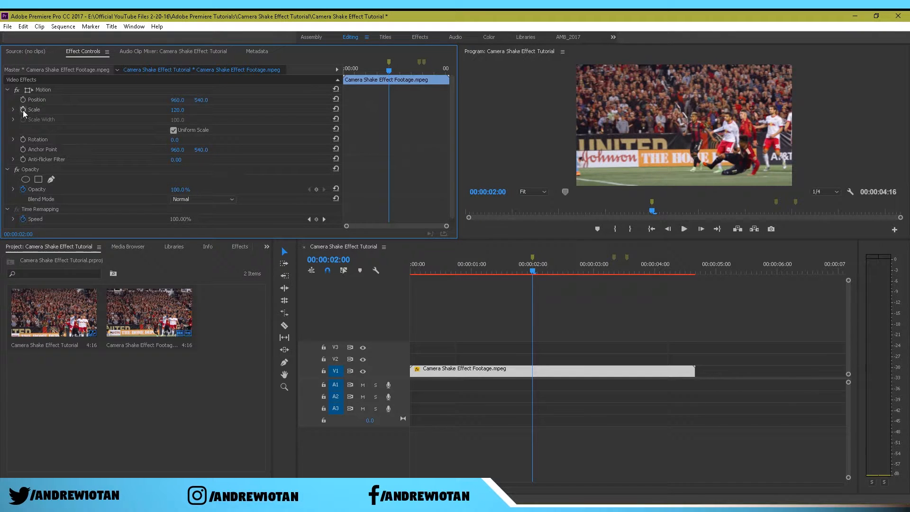
pyautogui.moveTo(22, 99)
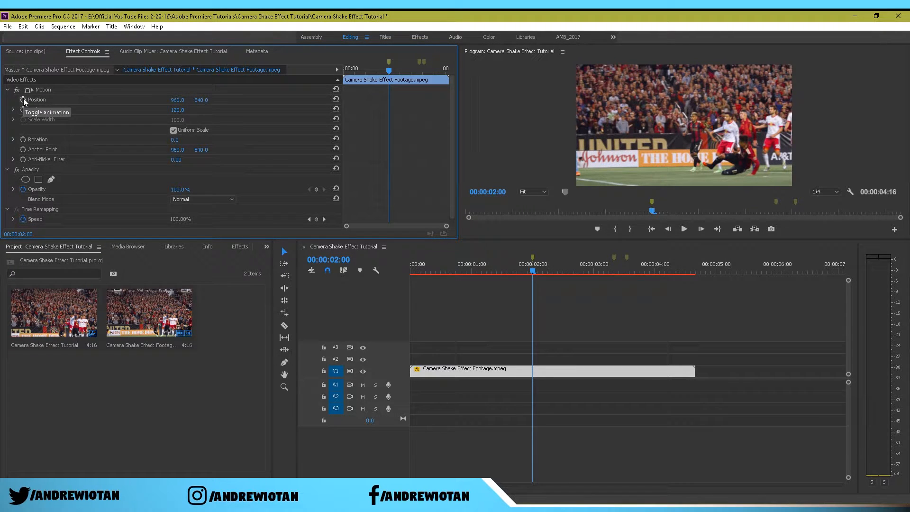
# Add Position and Scale keyframes at 00:00:02:00 and switch them to Hold interpolation.
pyautogui.click(22, 100)
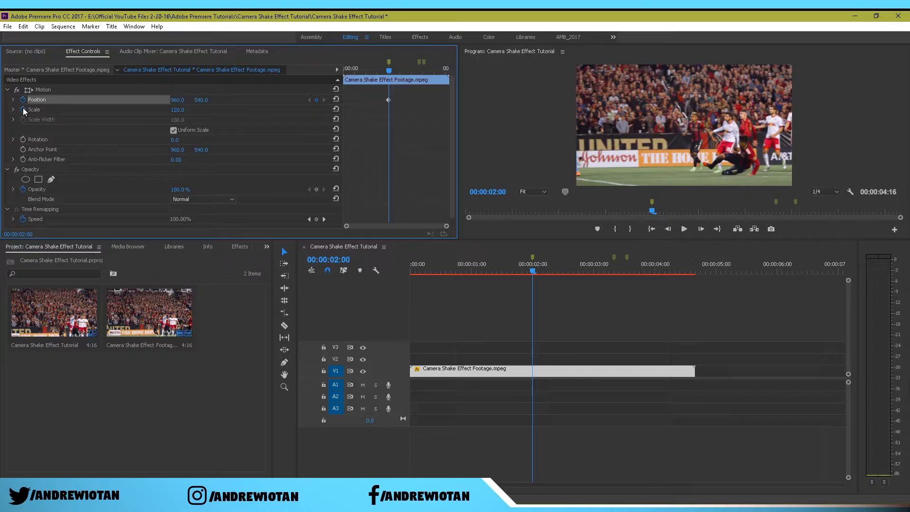
pyautogui.click(35, 110)
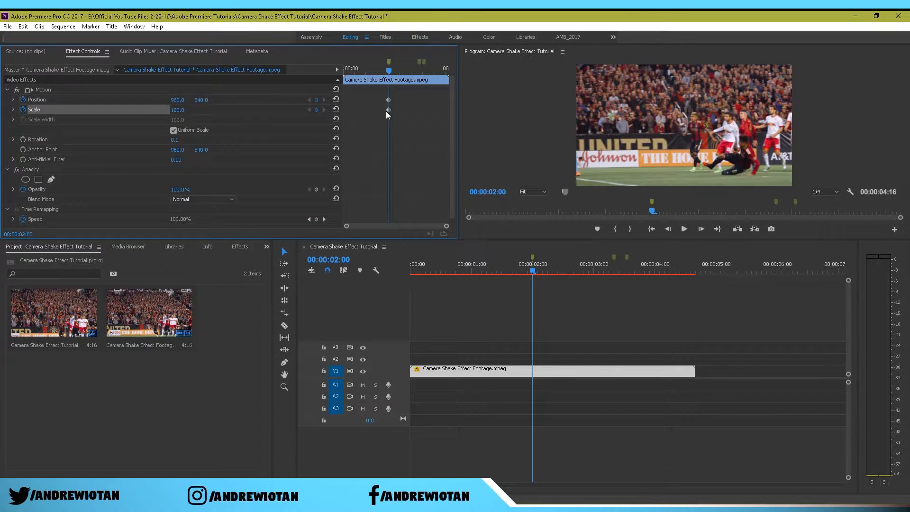
pyautogui.rightClick(387, 100)
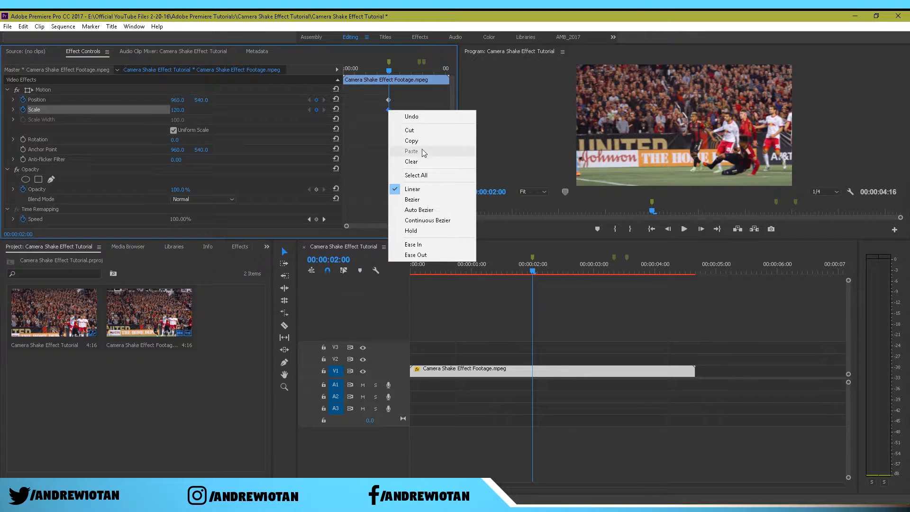
pyautogui.moveTo(418, 210)
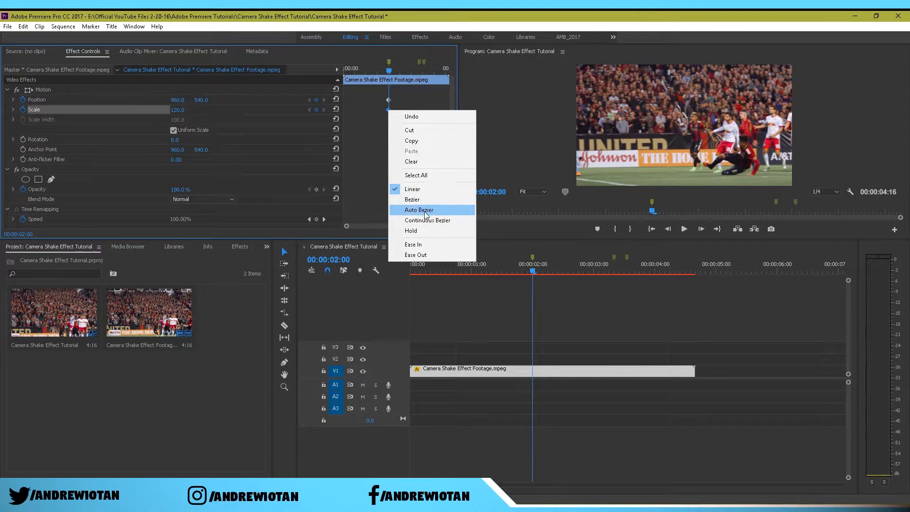
pyautogui.moveTo(414, 232)
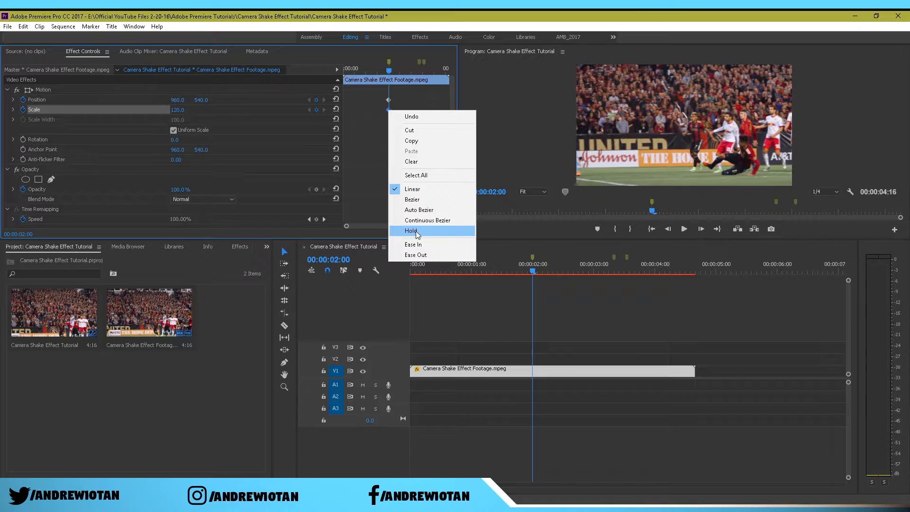
pyautogui.click(411, 231)
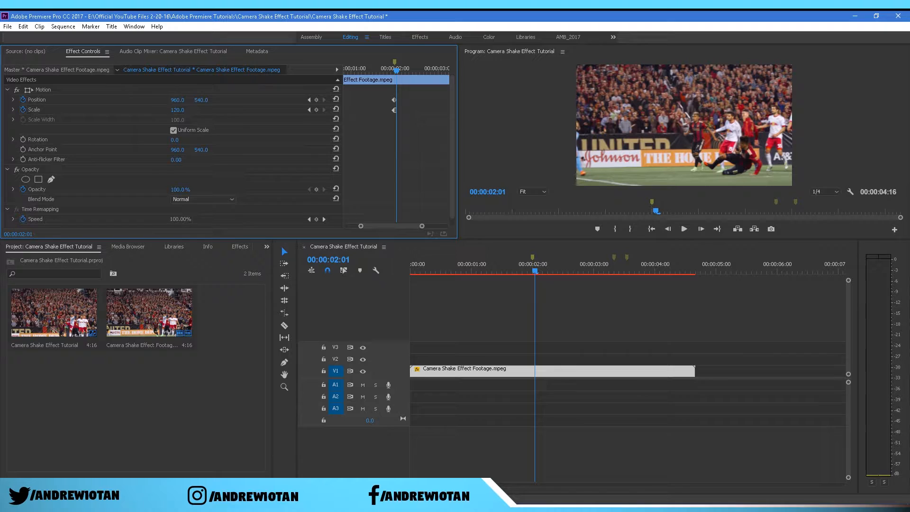
# Shift Position sideways for the first jolt and advance a frame for the next keyframe.
pyautogui.moveTo(177, 100); pyautogui.dragTo(162, 99)
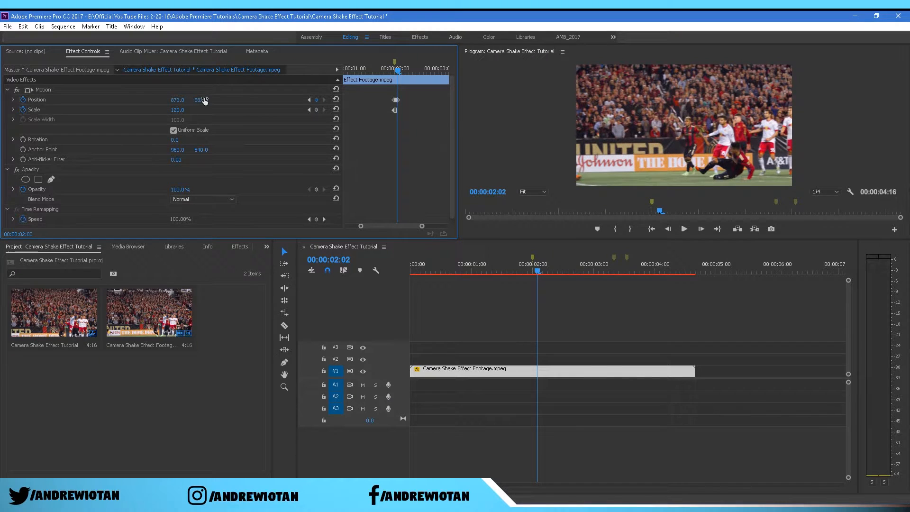
pyautogui.press('Right')
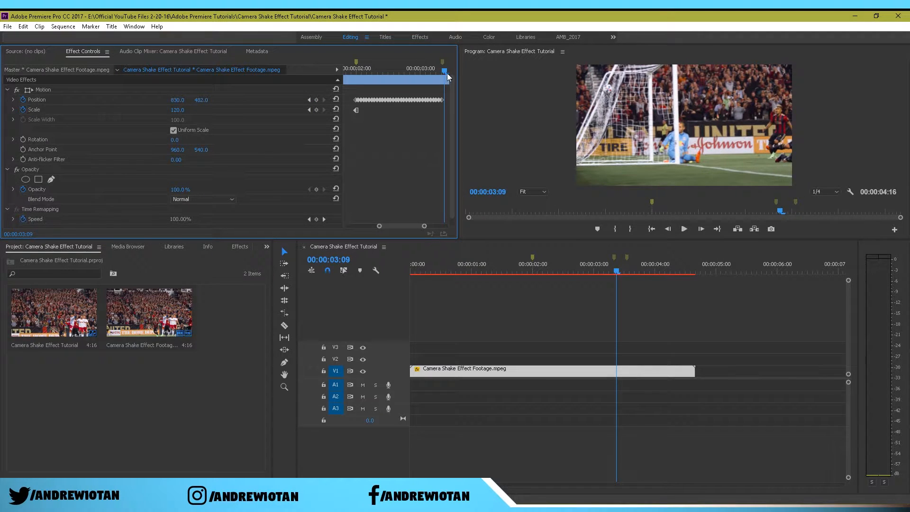
# Jump the playhead to the marked out point and keyframe Scale there.
pyautogui.rightClick(377, 69)
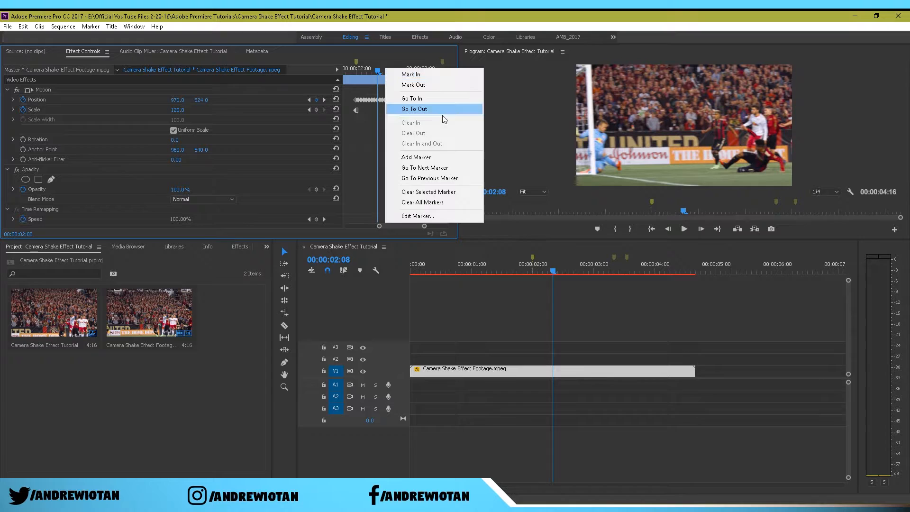
pyautogui.click(414, 109)
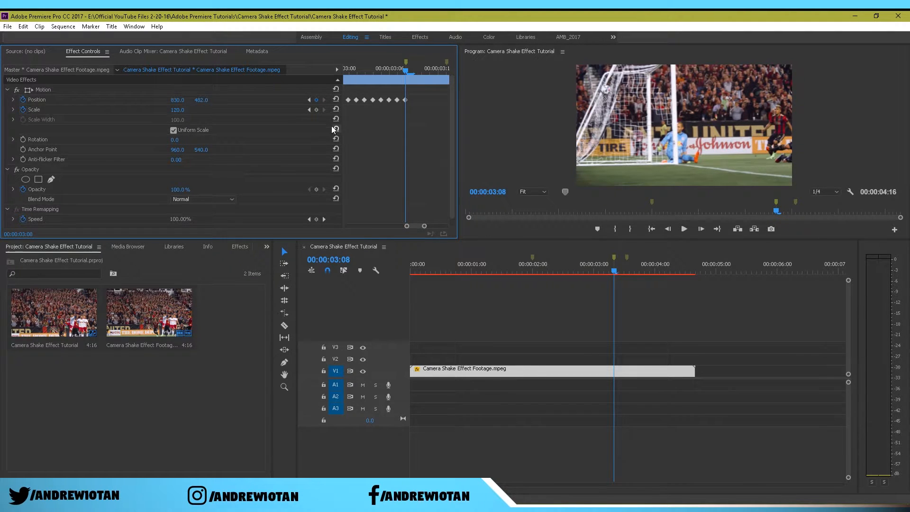
pyautogui.click(34, 110)
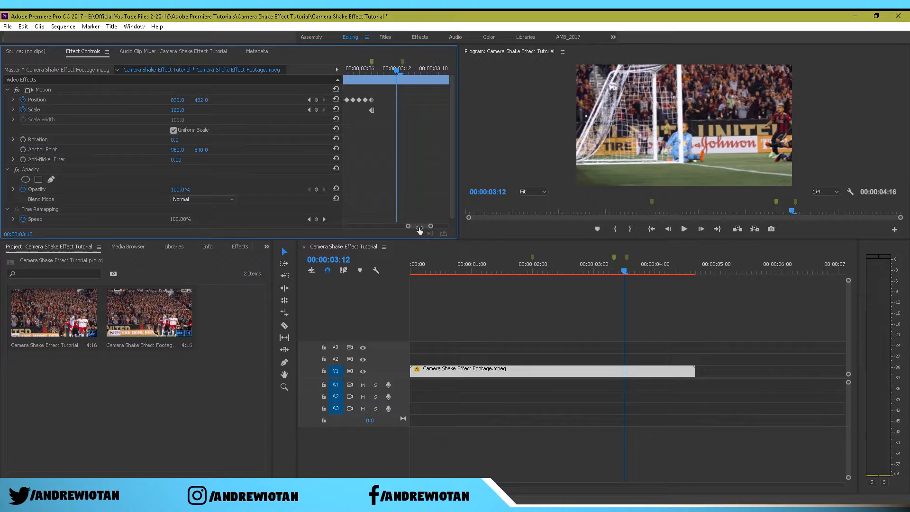
pyautogui.click(397, 69)
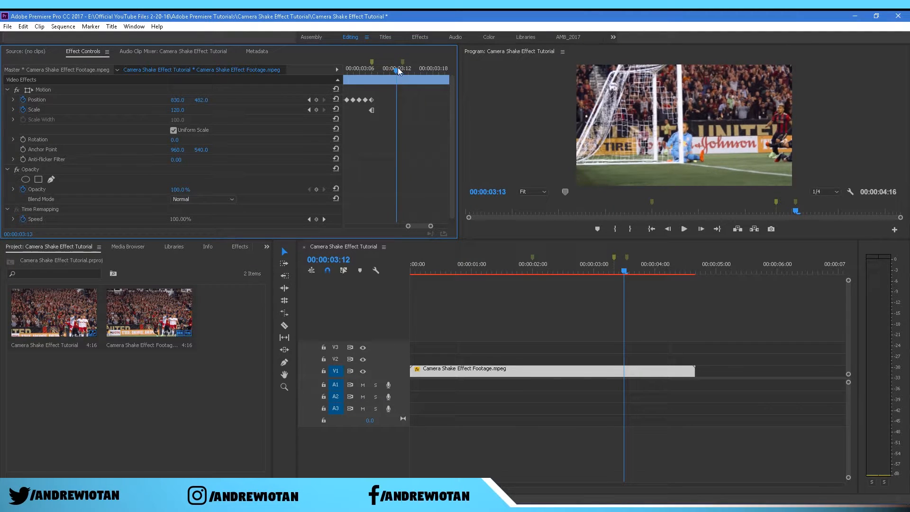
# At the next marker, reset Position to 960, 540 and Scale to default, ending the shake.
pyautogui.rightClick(399, 69)
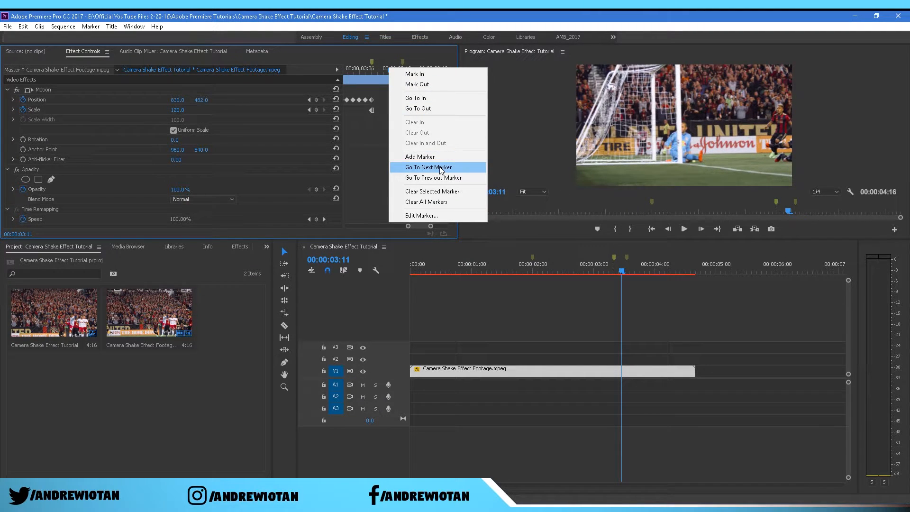
pyautogui.click(428, 166)
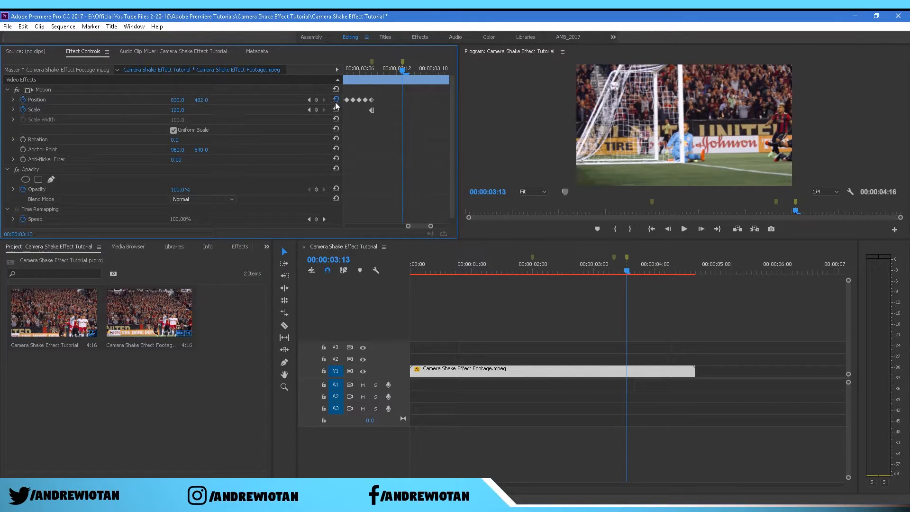
pyautogui.click(335, 99)
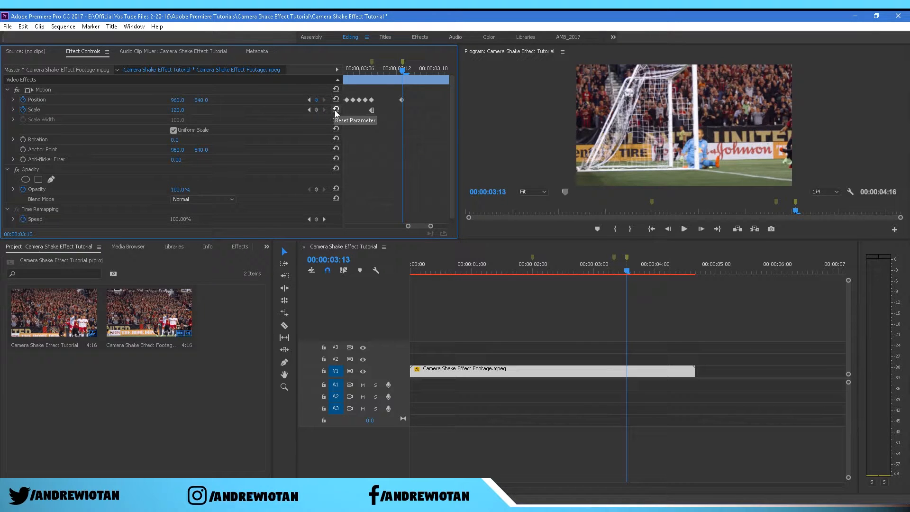
pyautogui.click(335, 109)
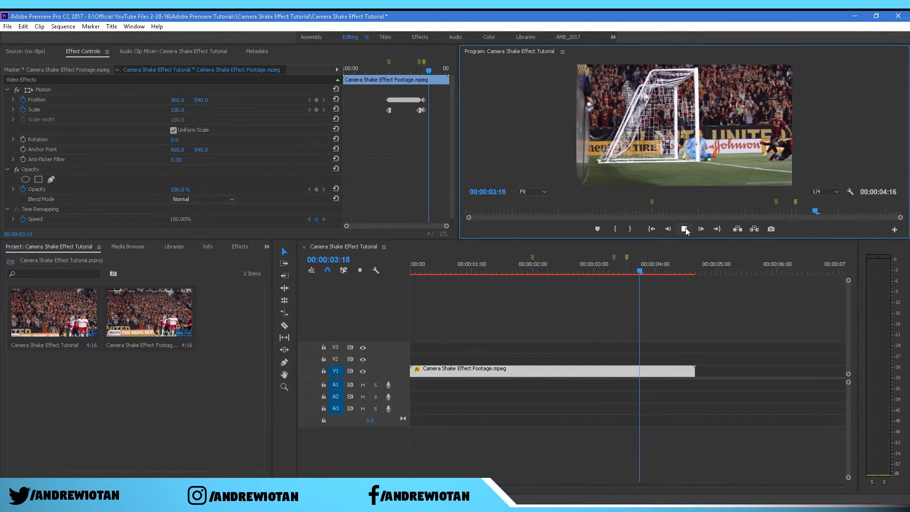
# Preview the shaking clip by playing it back and stopping.
pyautogui.click(700, 228)
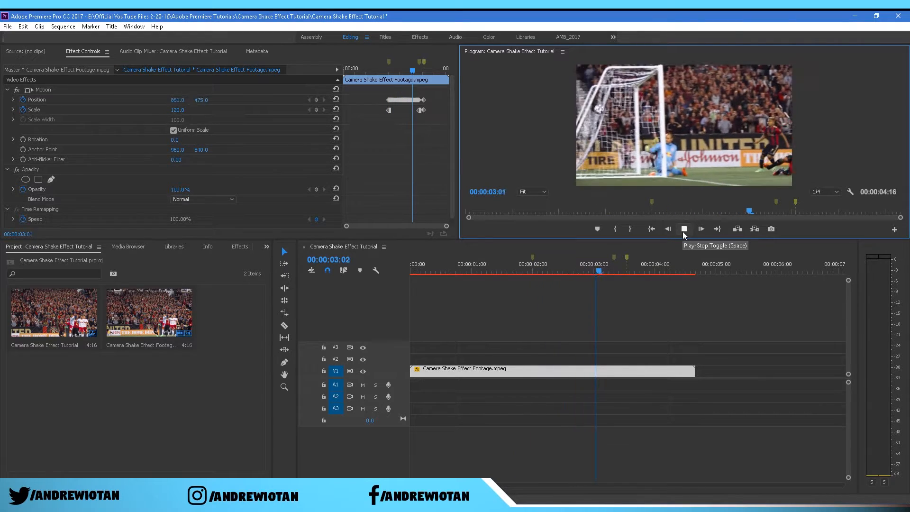
pyautogui.click(684, 229)
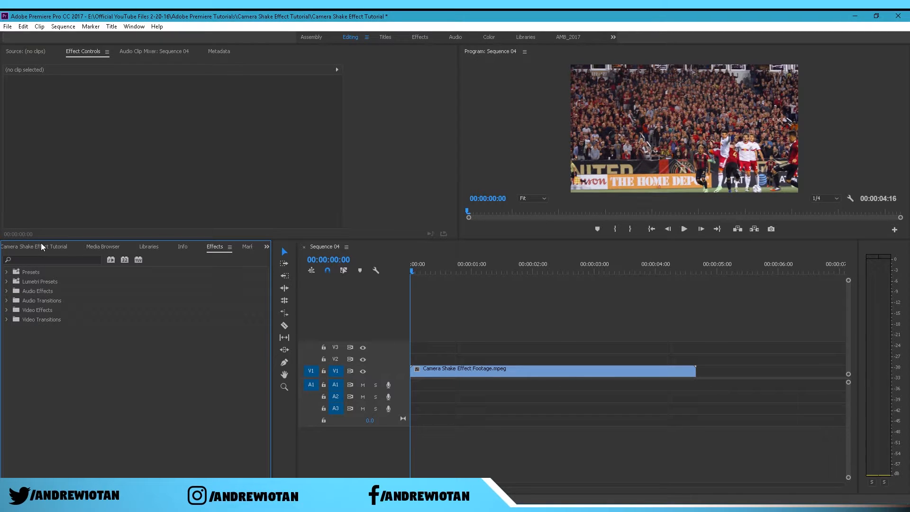
# Return to the project bin and locate the Camera Shake Effect Preset file in the tutorial folder.
pyautogui.click(15, 246)
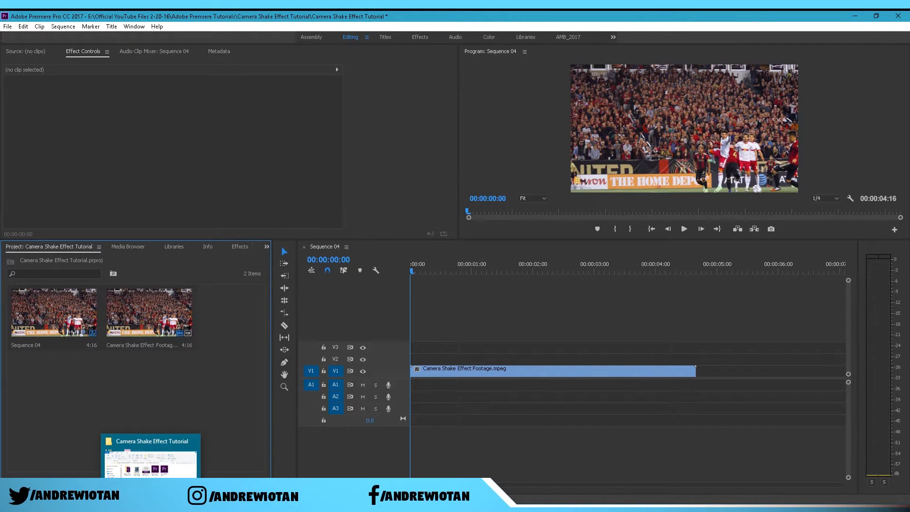
pyautogui.click(148, 458)
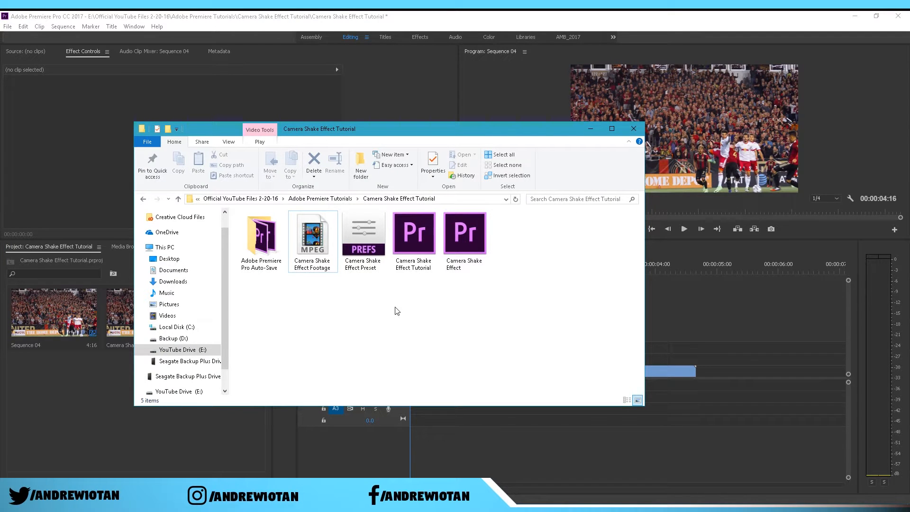
pyautogui.click(363, 238)
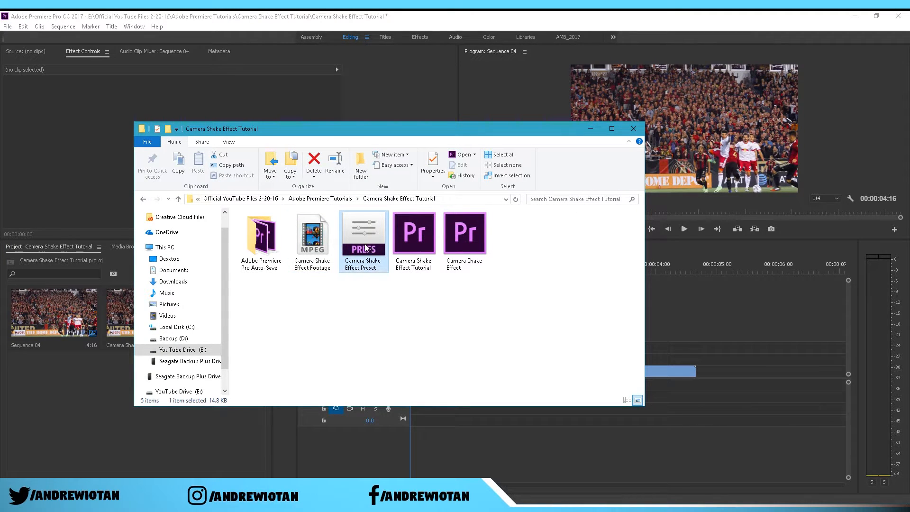
pyautogui.click(633, 128)
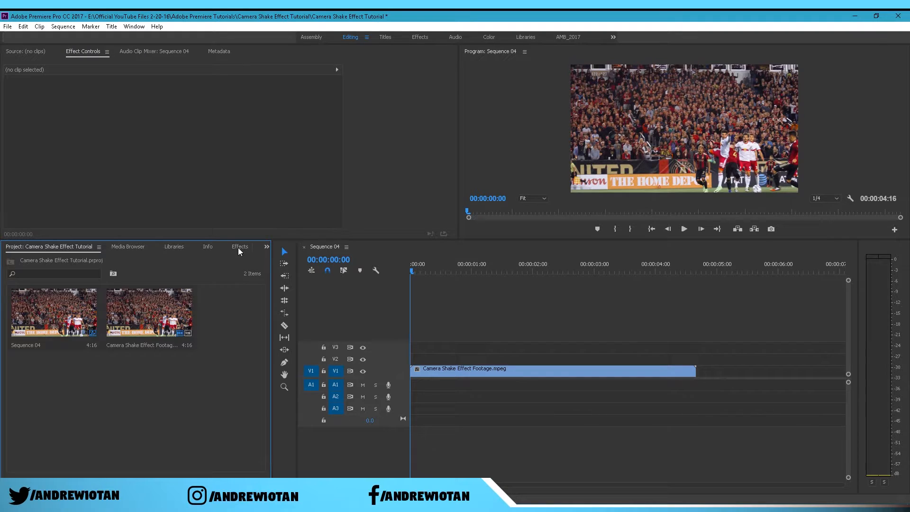
# Import the Camera Shake Effect Preset file into the Effects panel's Presets folder.
pyautogui.click(239, 247)
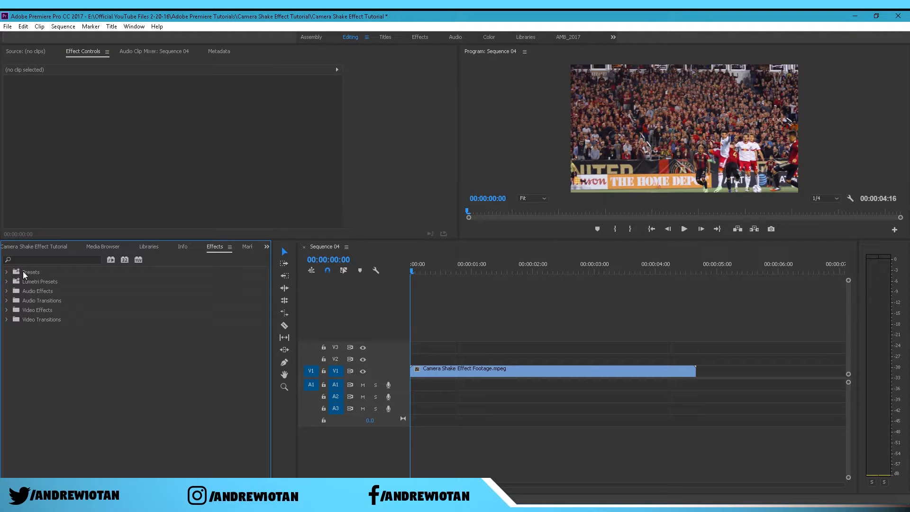
pyautogui.rightClick(30, 272)
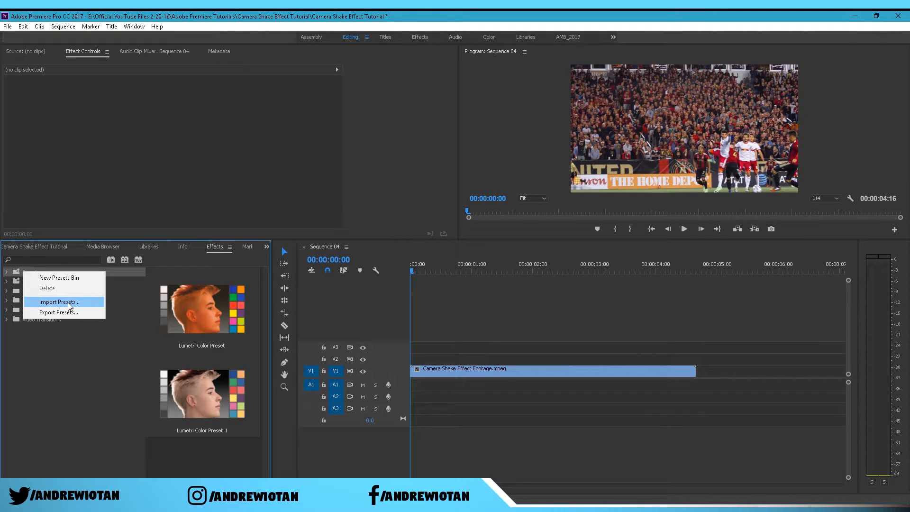
pyautogui.click(58, 302)
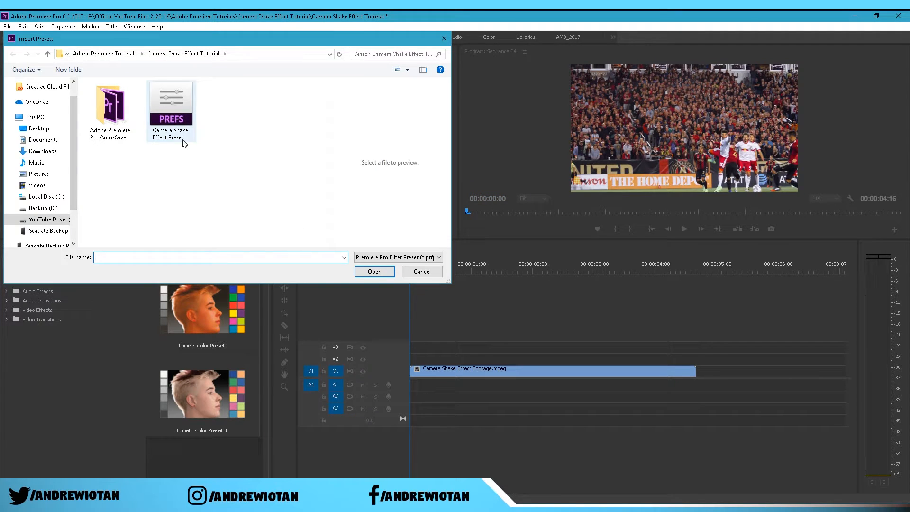
pyautogui.moveTo(170, 107)
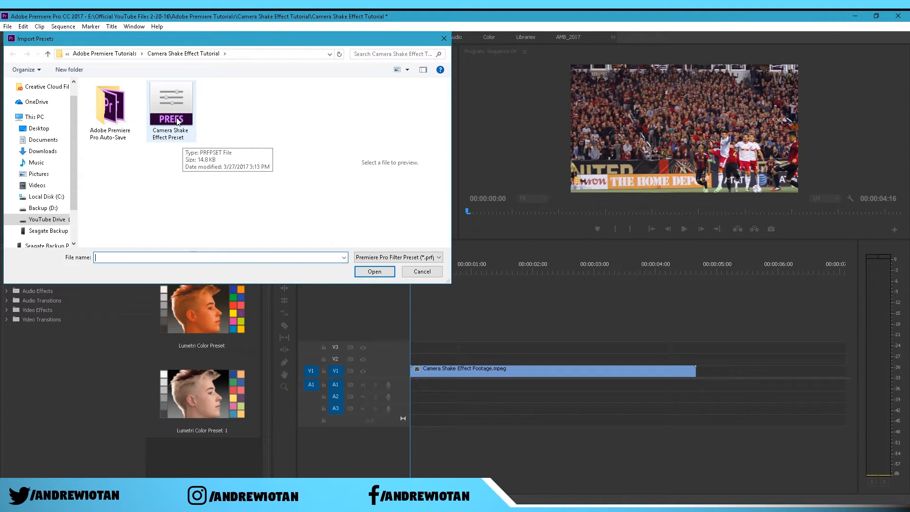
pyautogui.click(170, 103)
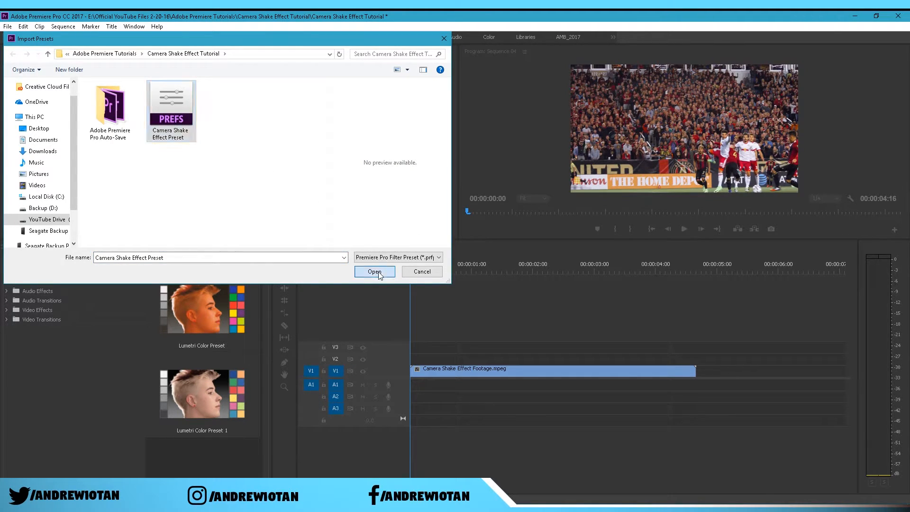
pyautogui.click(375, 273)
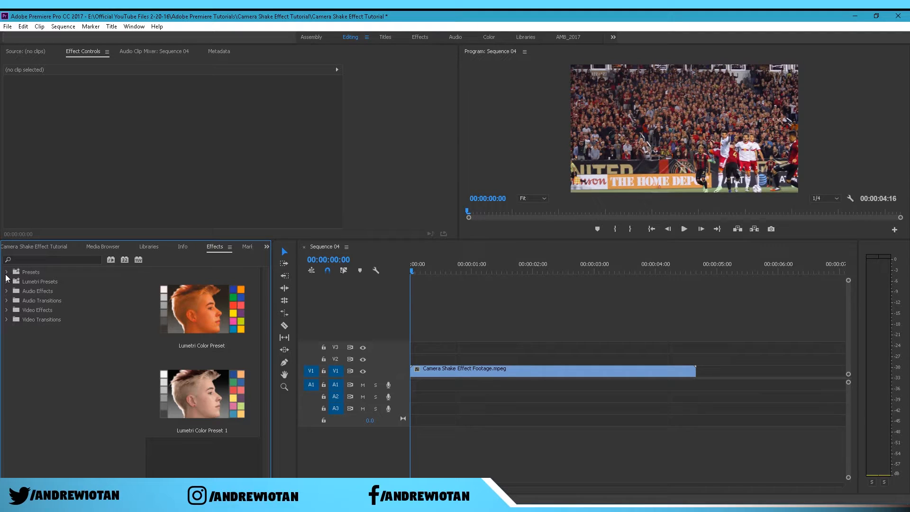
# Expand Presets and pick the Camera Shake Effect Preset for the Sequence 04 clip.
pyautogui.click(6, 272)
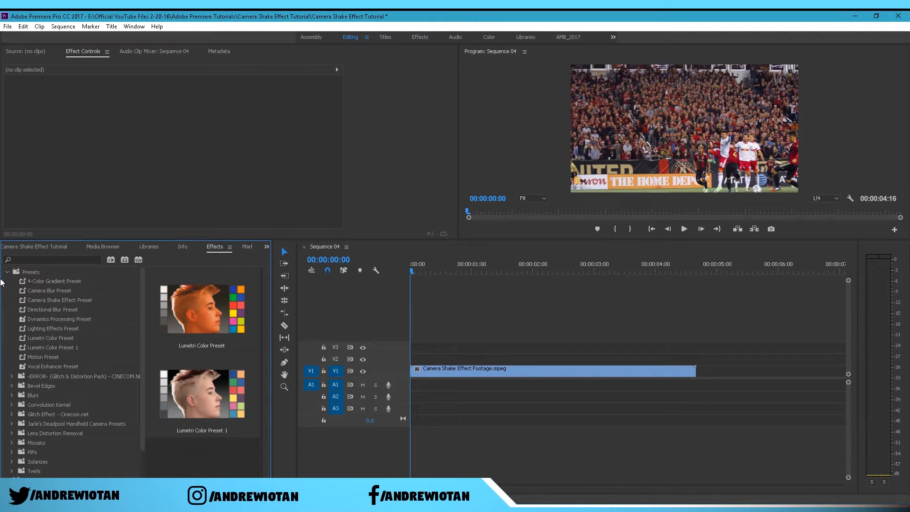
pyautogui.click(59, 299)
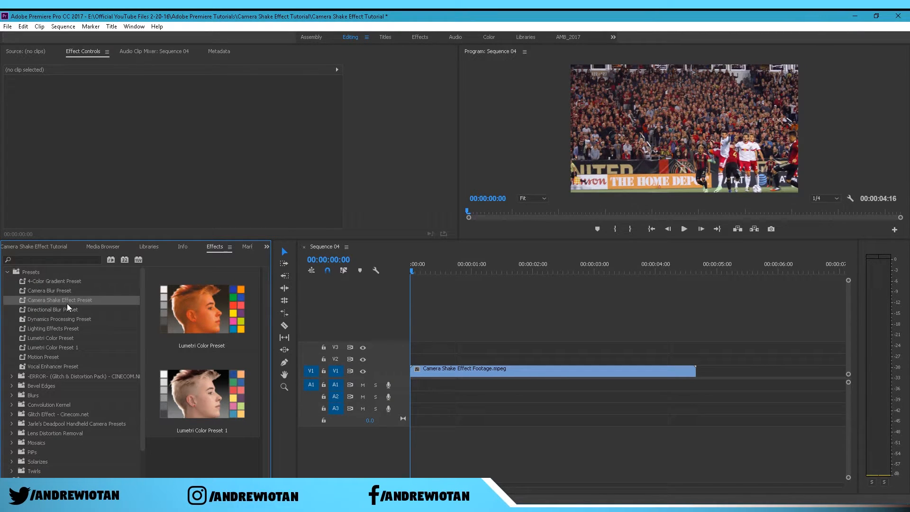
pyautogui.moveTo(42, 308)
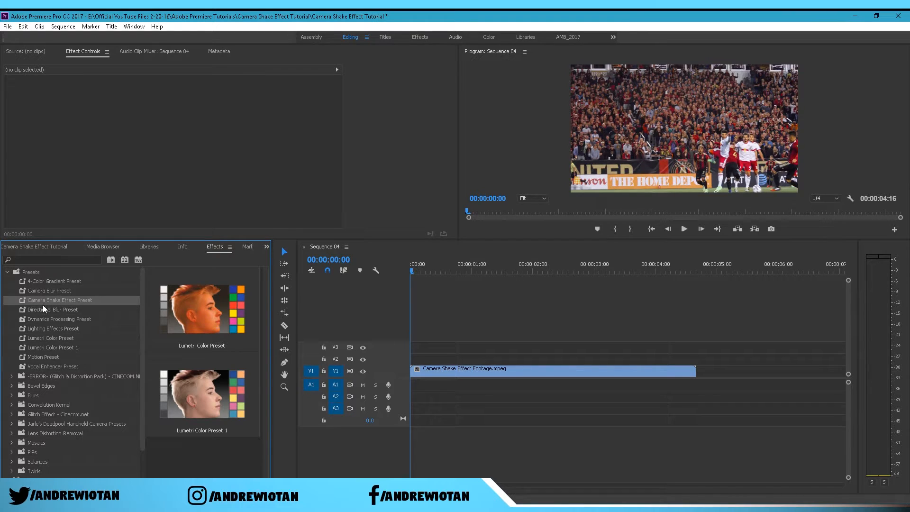
pyautogui.moveTo(19, 299)
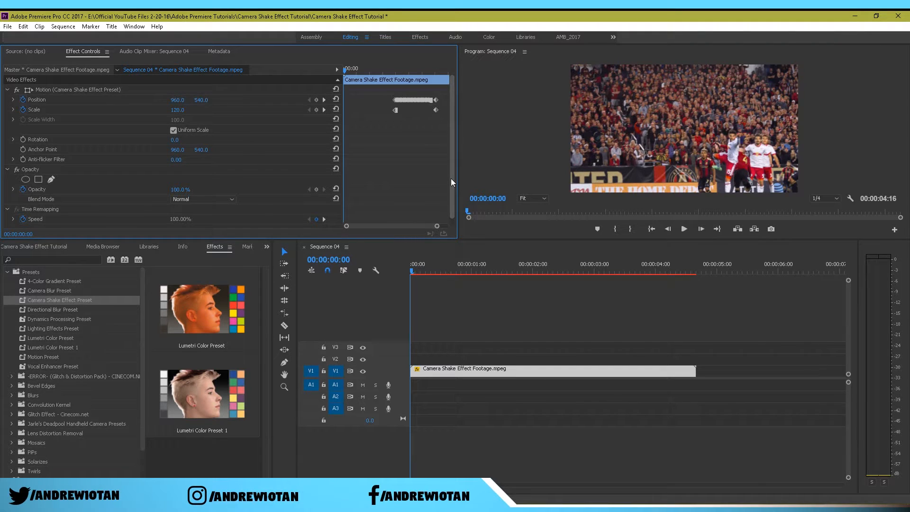
# At 00:00:02:17 select all of the preset's Position and Scale keyframes together.
pyautogui.click(514, 268)
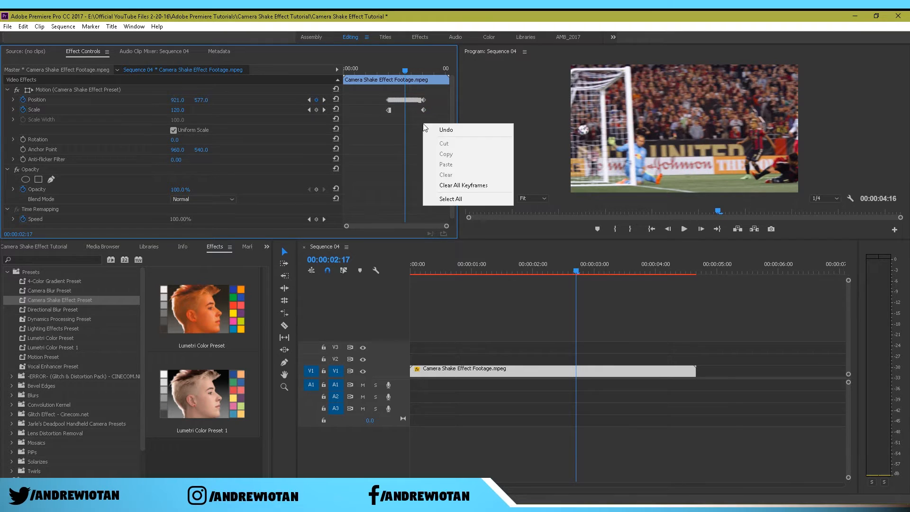
pyautogui.click(450, 198)
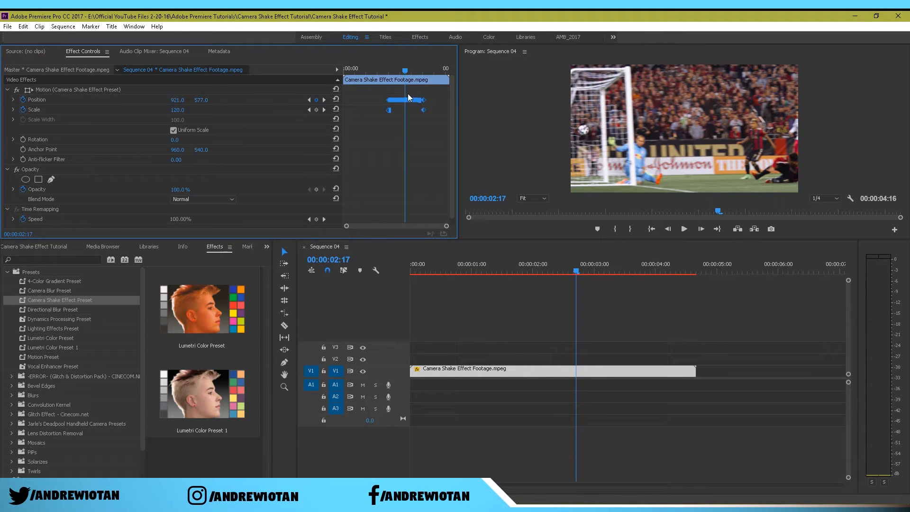